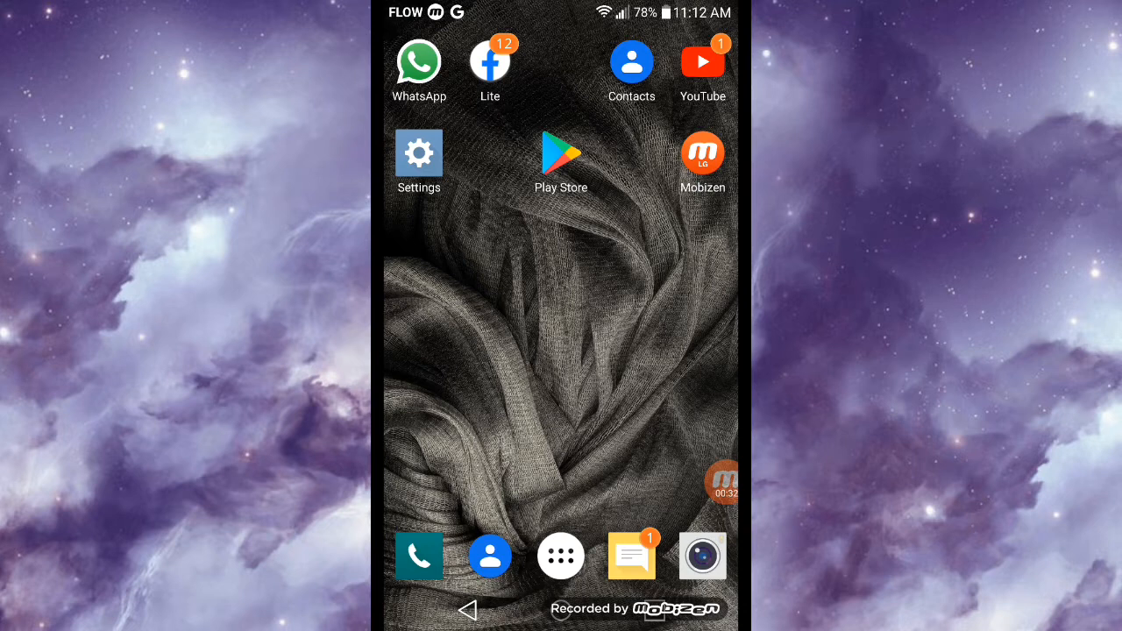
Reach the Apps list from Settings' General section
{"action": "left_click", "coordinate": [417, 152]}
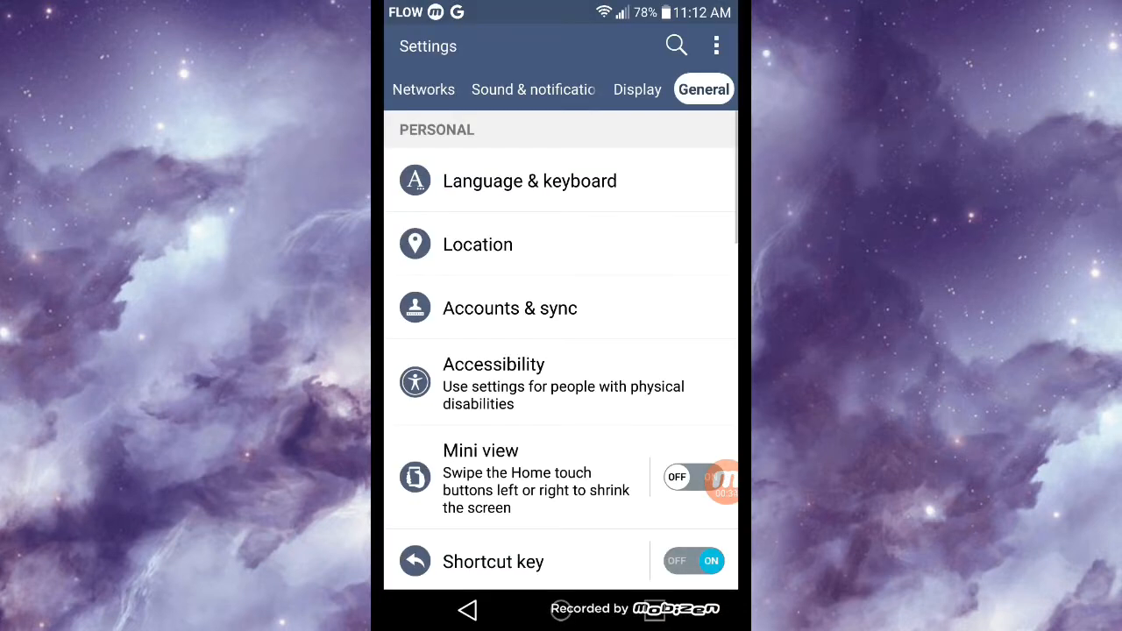
{"action": "scroll", "scroll_direction": "down", "scroll_amount": 3}
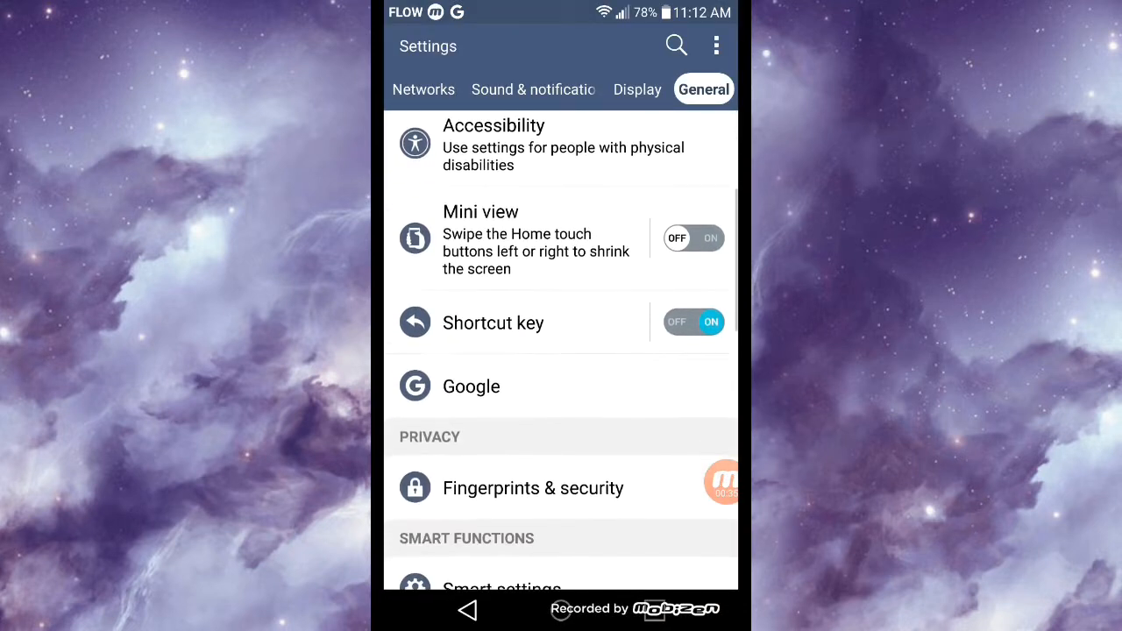
{"action": "scroll", "scroll_direction": "down", "scroll_amount": 3}
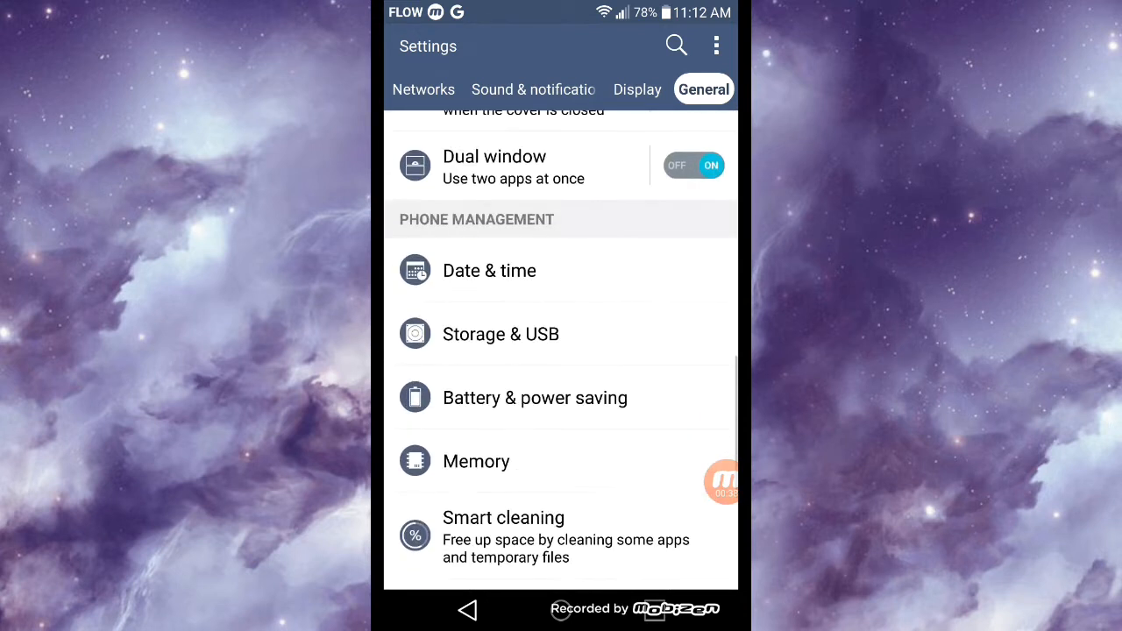
{"action": "scroll", "scroll_direction": "down", "scroll_amount": 3}
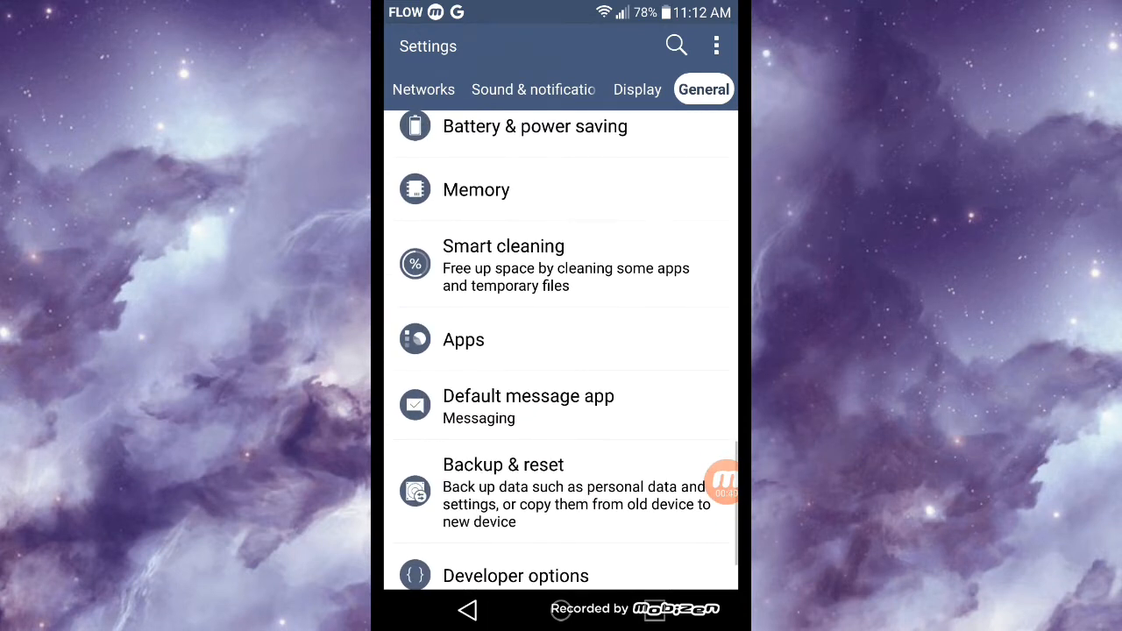
{"action": "left_click", "coordinate": [463, 340]}
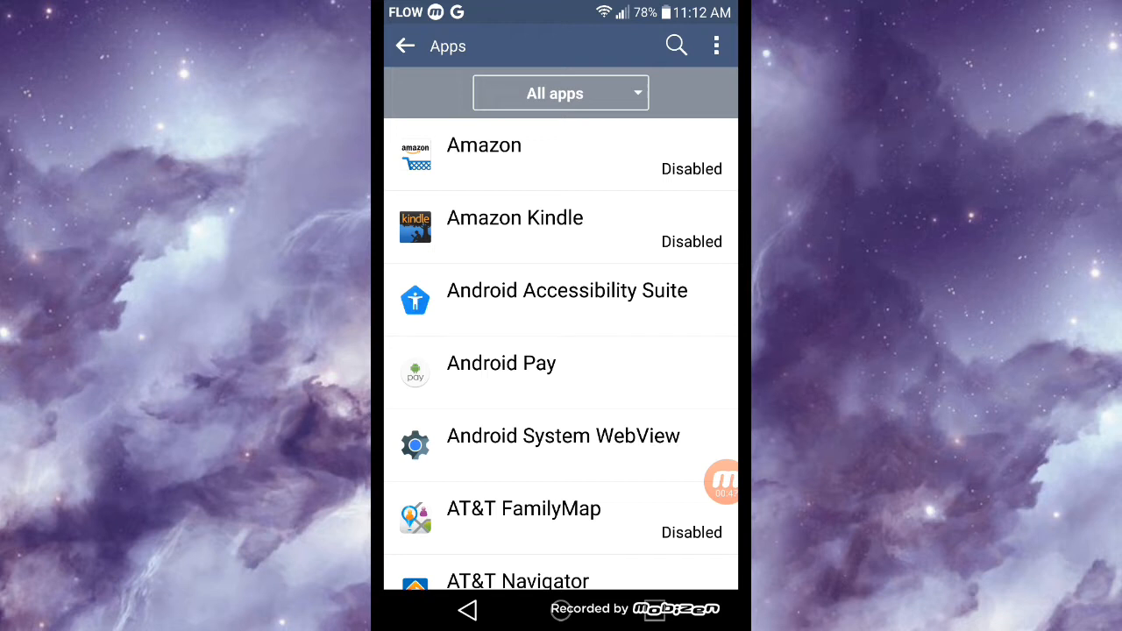
Show system apps and bring up Package installer's App info page (version 6.0.1)
{"action": "left_click", "coordinate": [715, 46]}
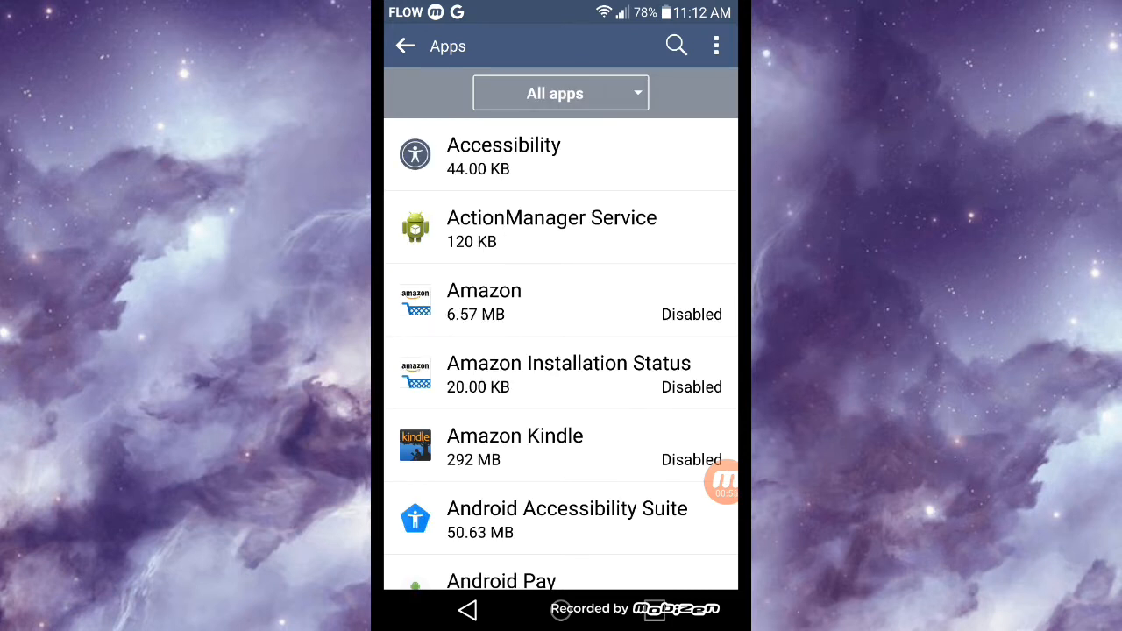
{"action": "scroll", "scroll_direction": "down", "scroll_amount": 3}
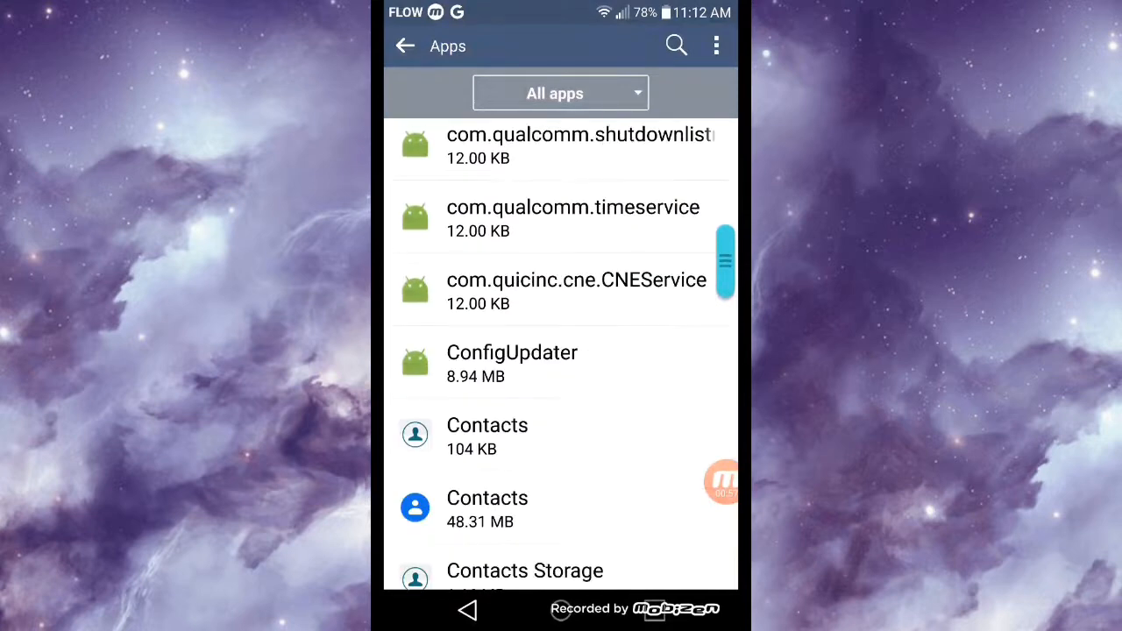
{"action": "scroll", "scroll_direction": "down", "scroll_amount": 3}
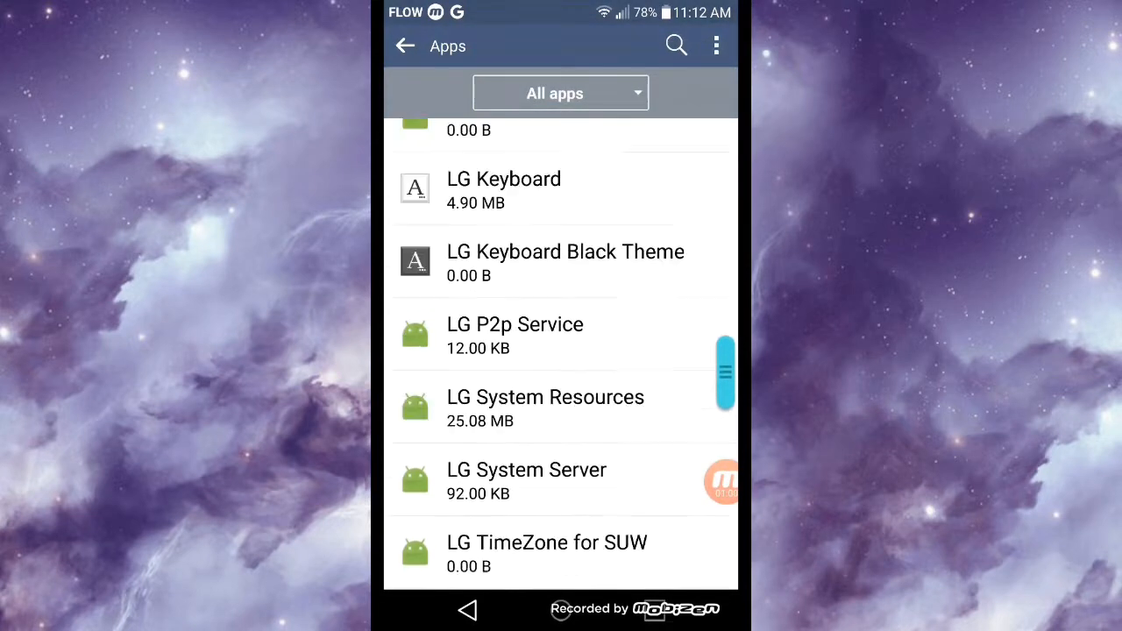
{"action": "scroll", "scroll_direction": "down", "scroll_amount": 3}
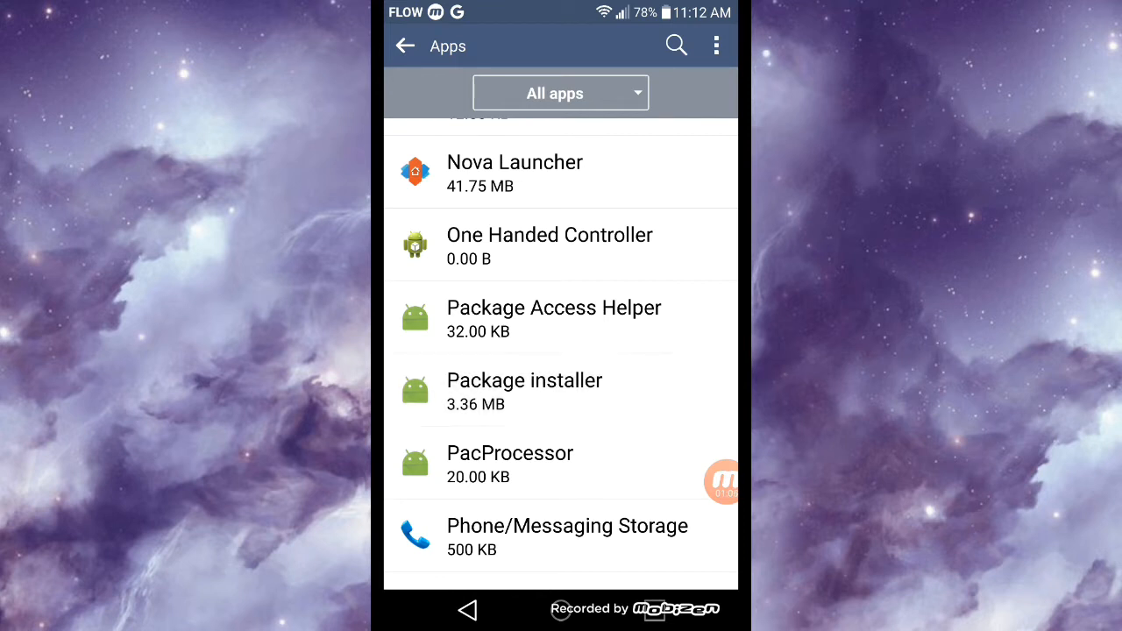
{"action": "left_click", "coordinate": [524, 393]}
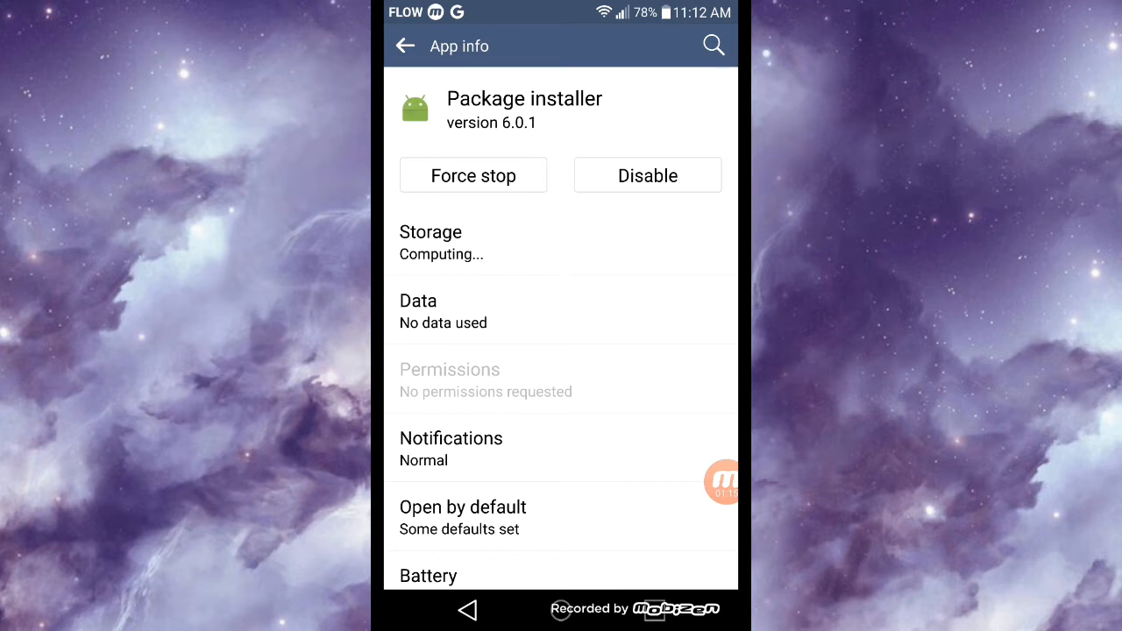
Clear Package installer's 3.36 MB of stored data and confirm the deletion
{"action": "left_click", "coordinate": [429, 242]}
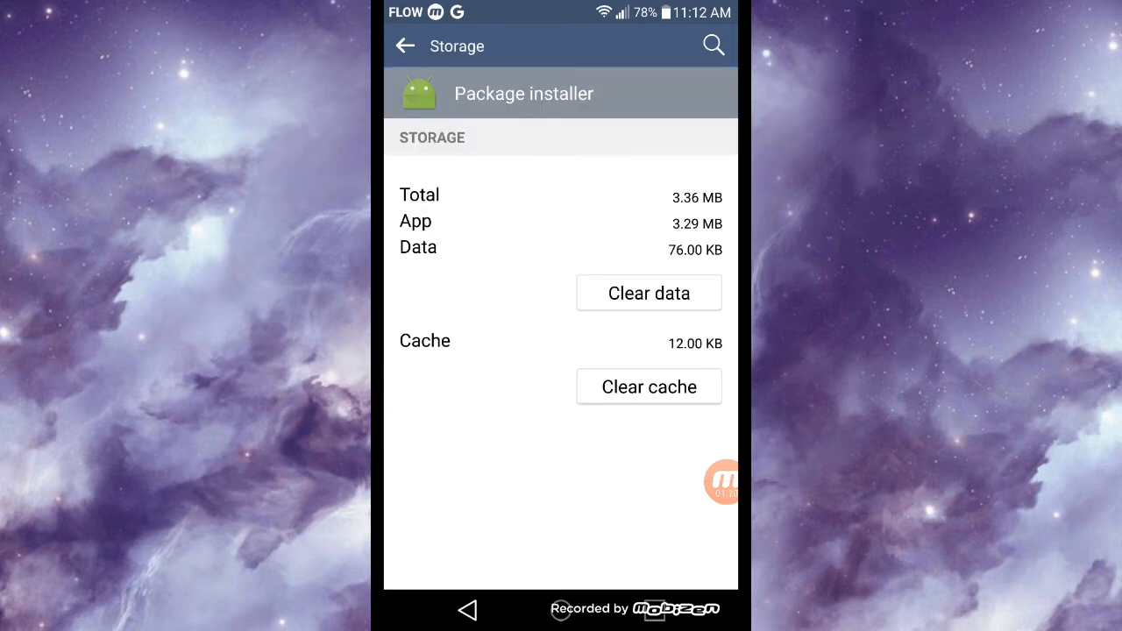
{"action": "left_click", "coordinate": [649, 293]}
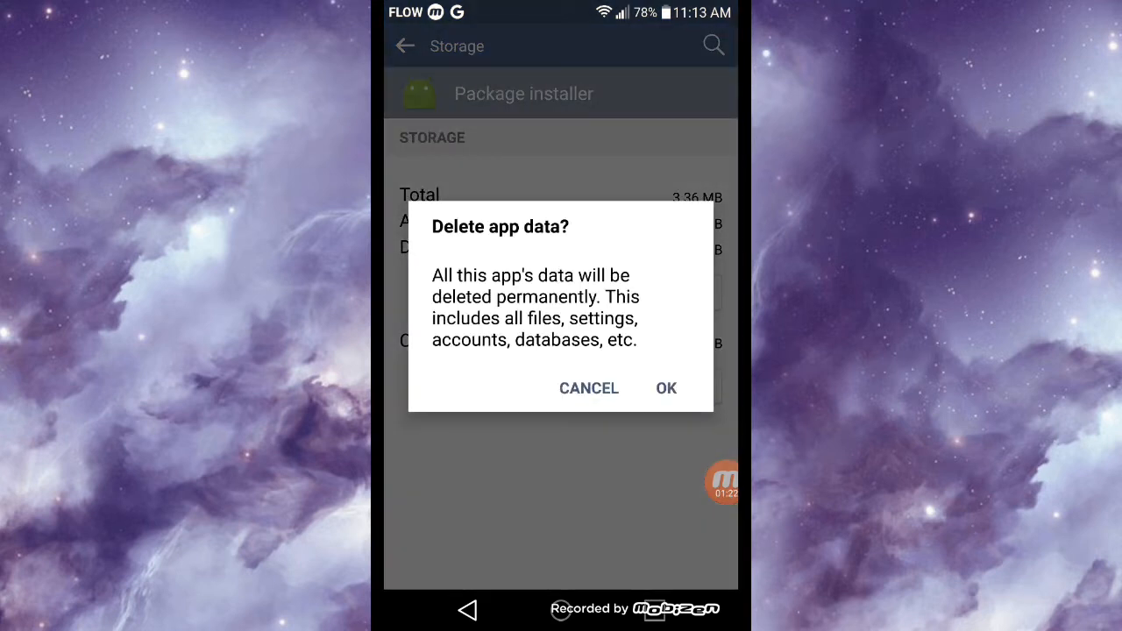
{"action": "left_click", "coordinate": [666, 387]}
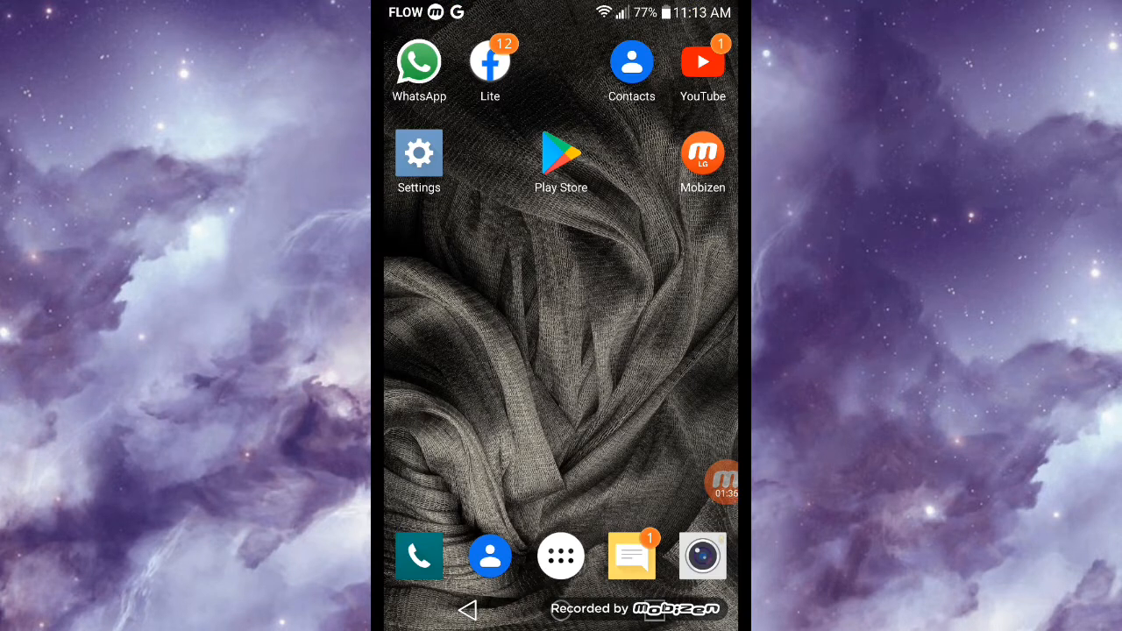
Reach the Play Protect status page through the Play Store's main menu
{"action": "left_click", "coordinate": [560, 154]}
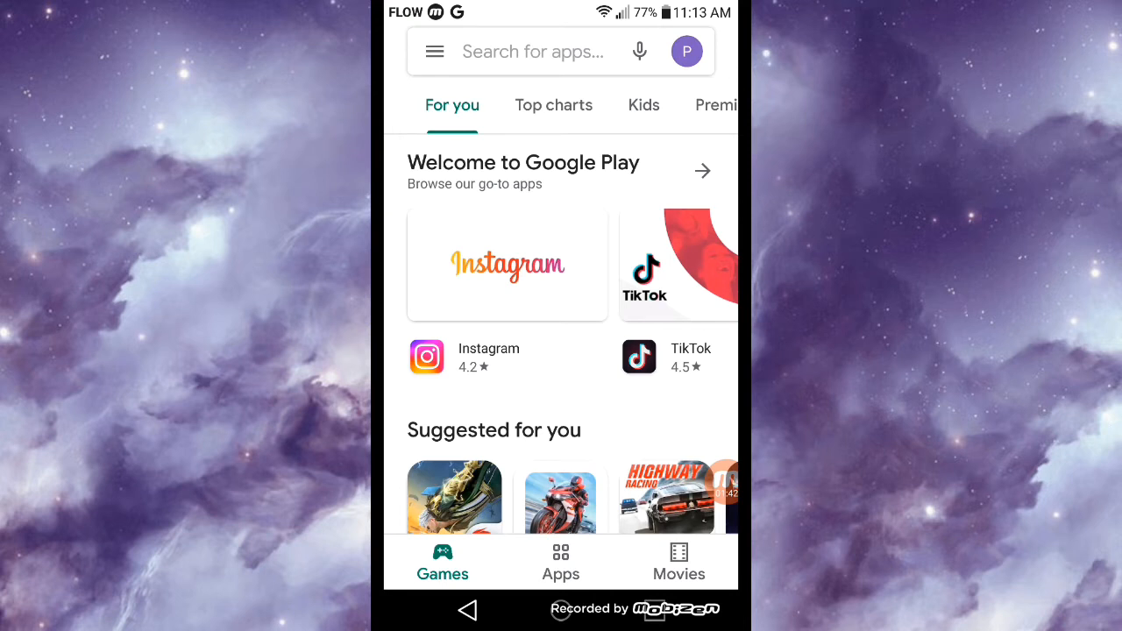
{"action": "left_click", "coordinate": [434, 51]}
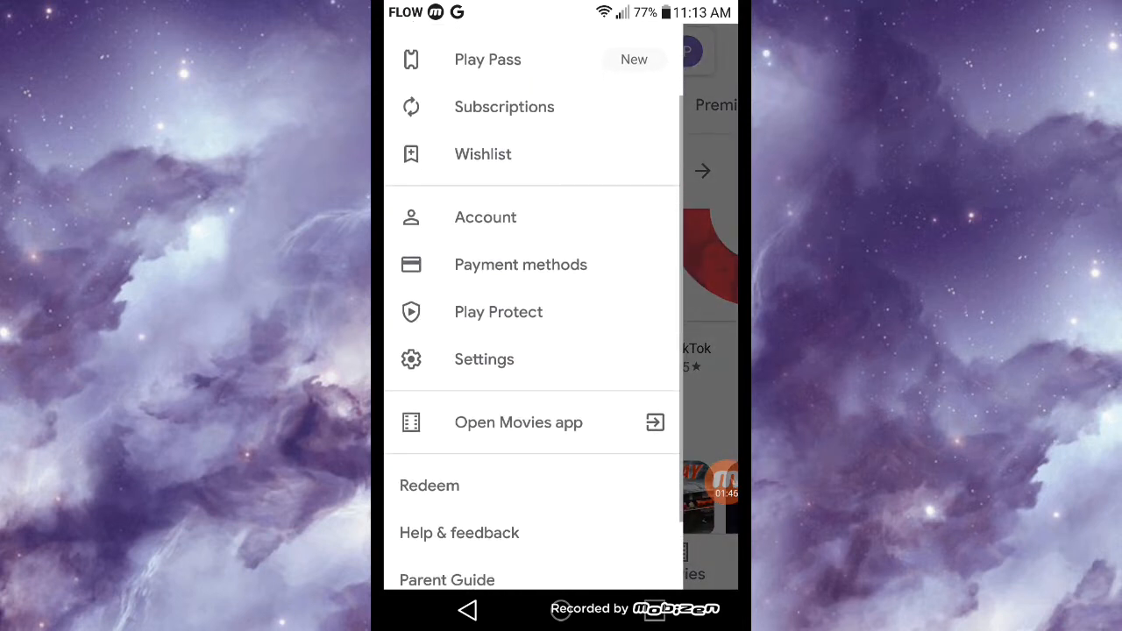
{"action": "left_click", "coordinate": [498, 312]}
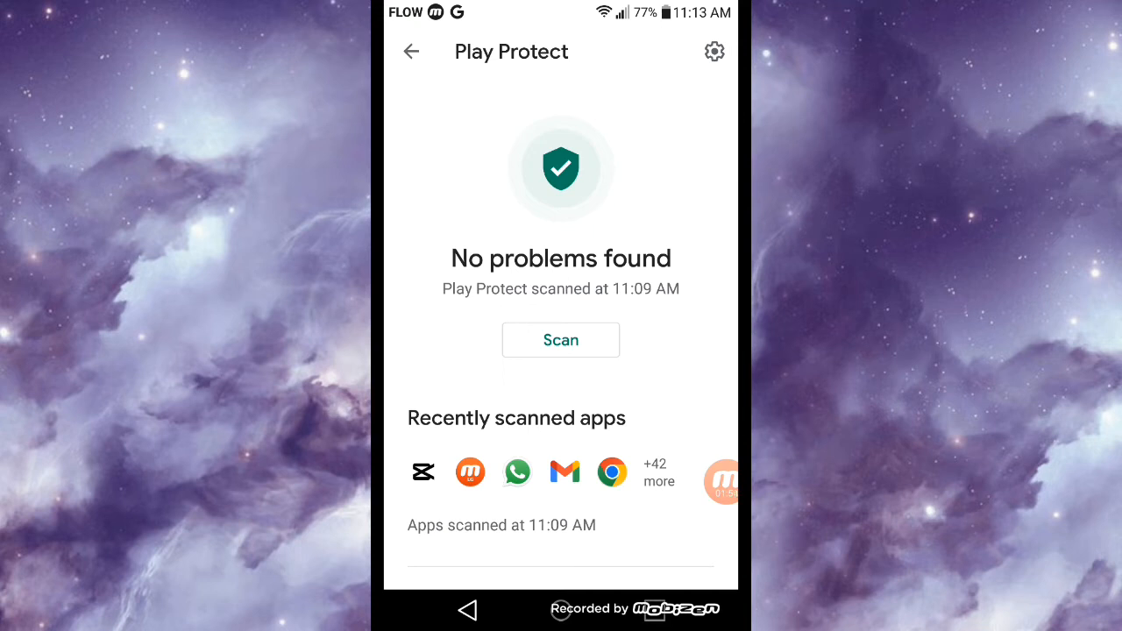
Switch off 'Scan apps with Play Protect' and confirm with Turn off
{"action": "left_click", "coordinate": [714, 51]}
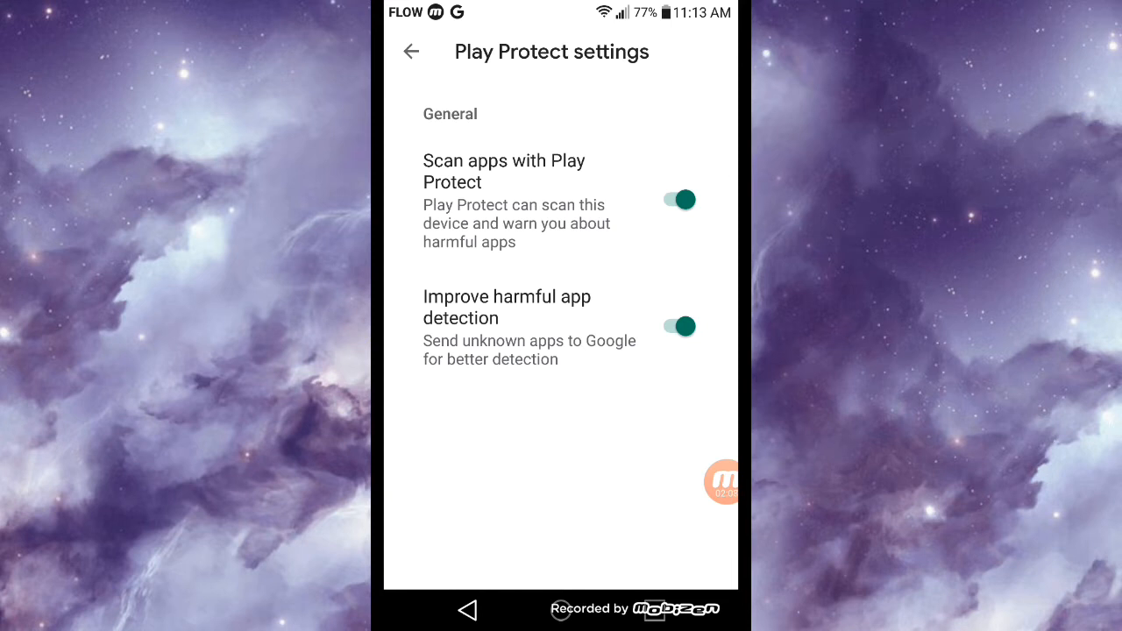
{"action": "left_click", "coordinate": [678, 200]}
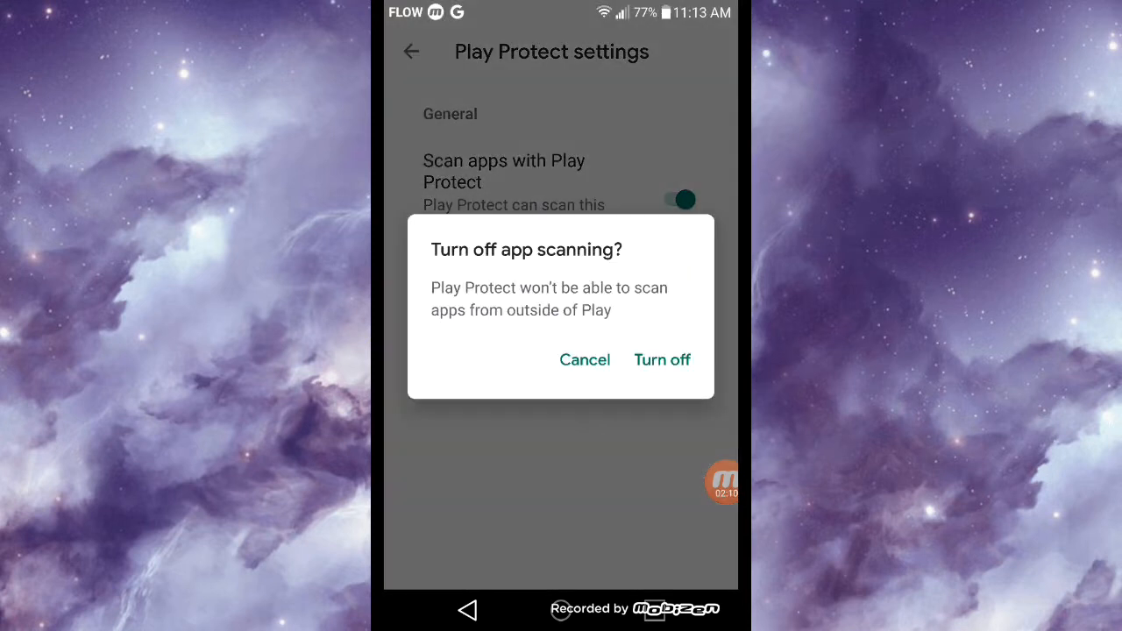
{"action": "left_click", "coordinate": [663, 359]}
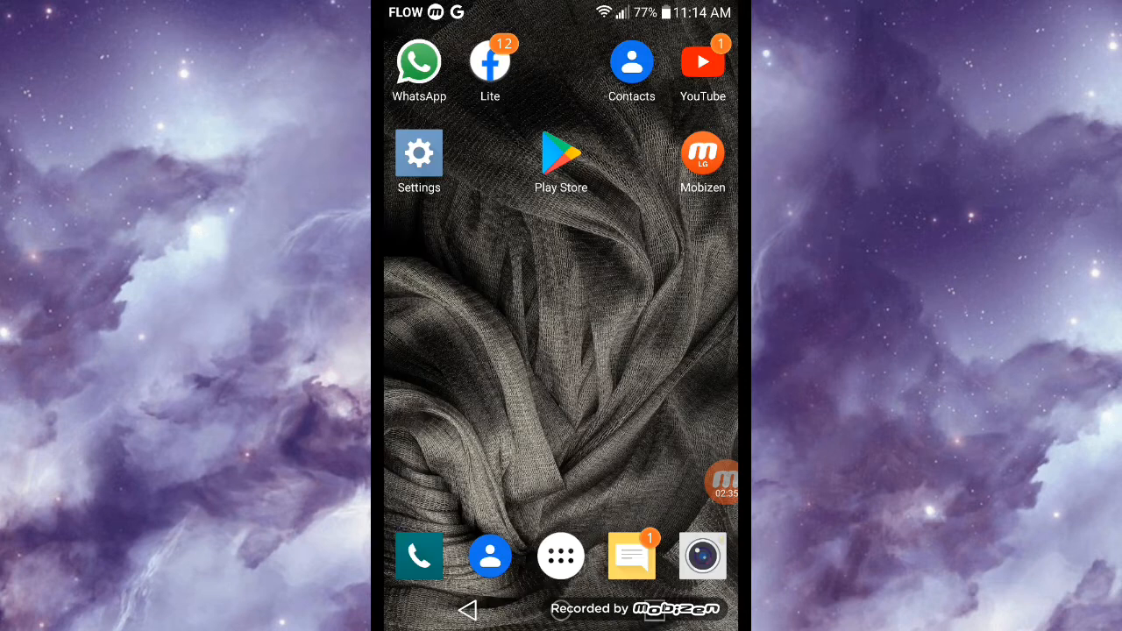
{"action": "left_click", "coordinate": [417, 151]}
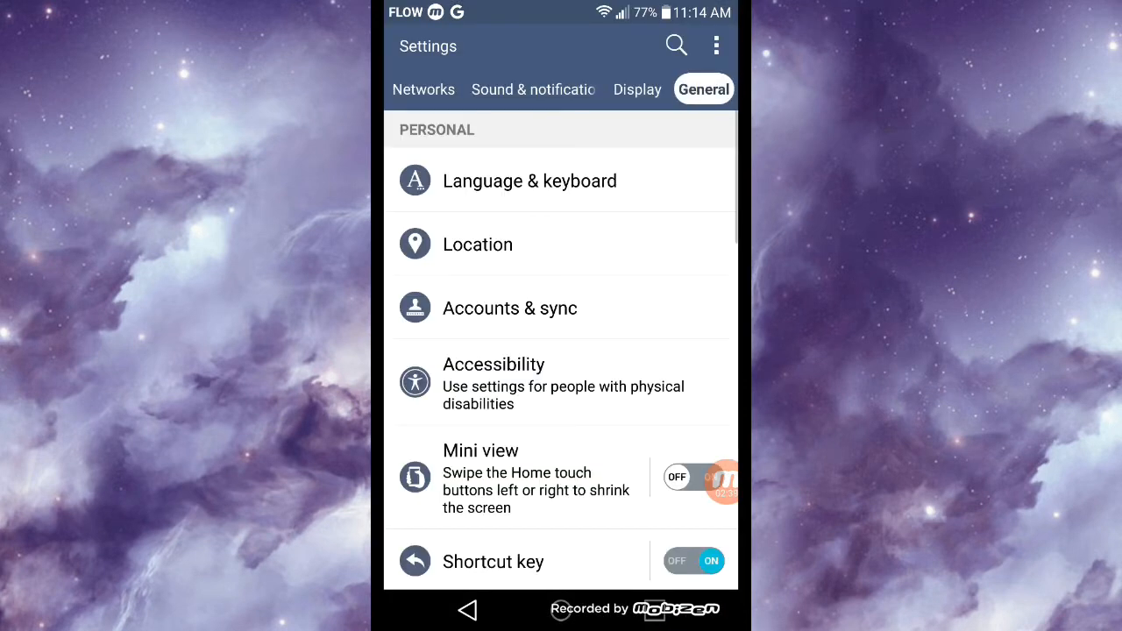
{"action": "scroll", "scroll_direction": "down", "scroll_amount": 3}
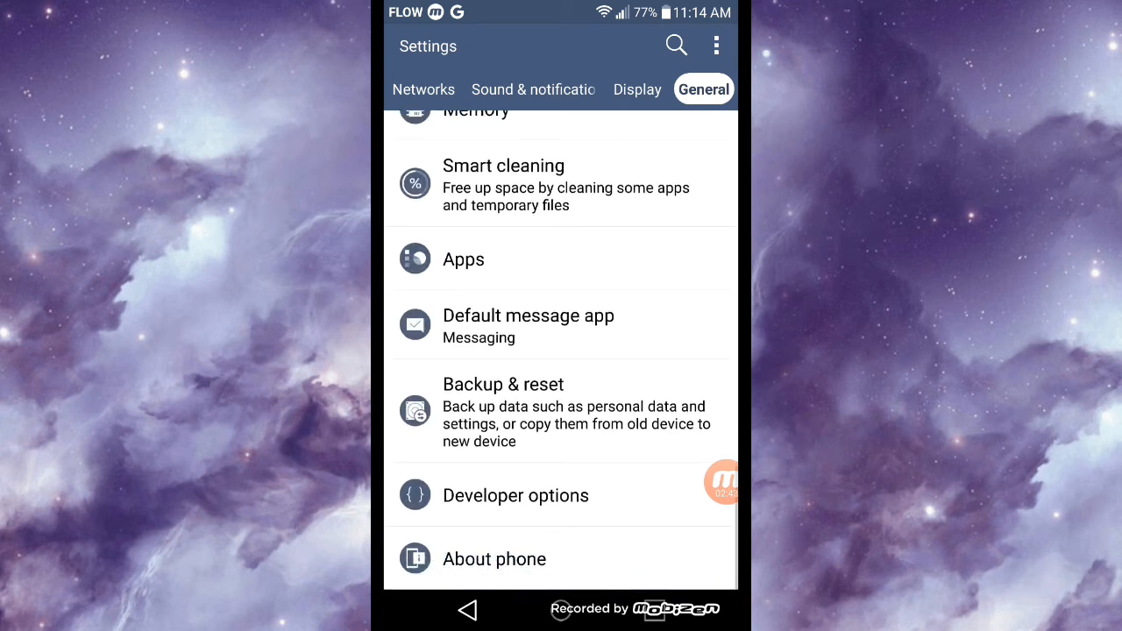
{"action": "left_click", "coordinate": [494, 558]}
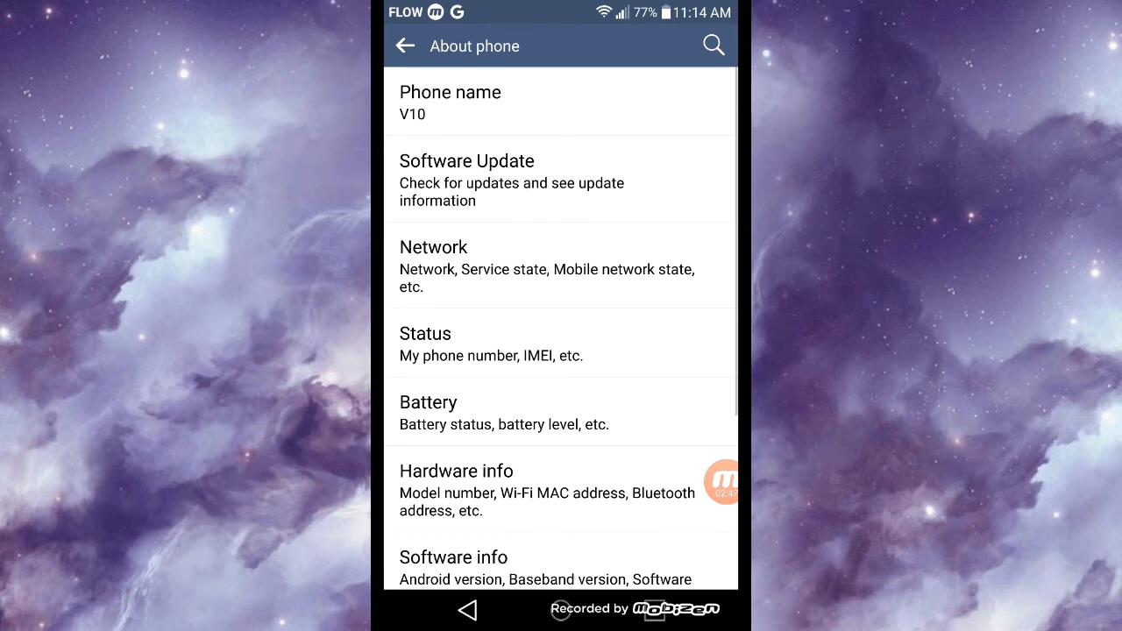
{"action": "scroll", "scroll_direction": "down", "scroll_amount": 3}
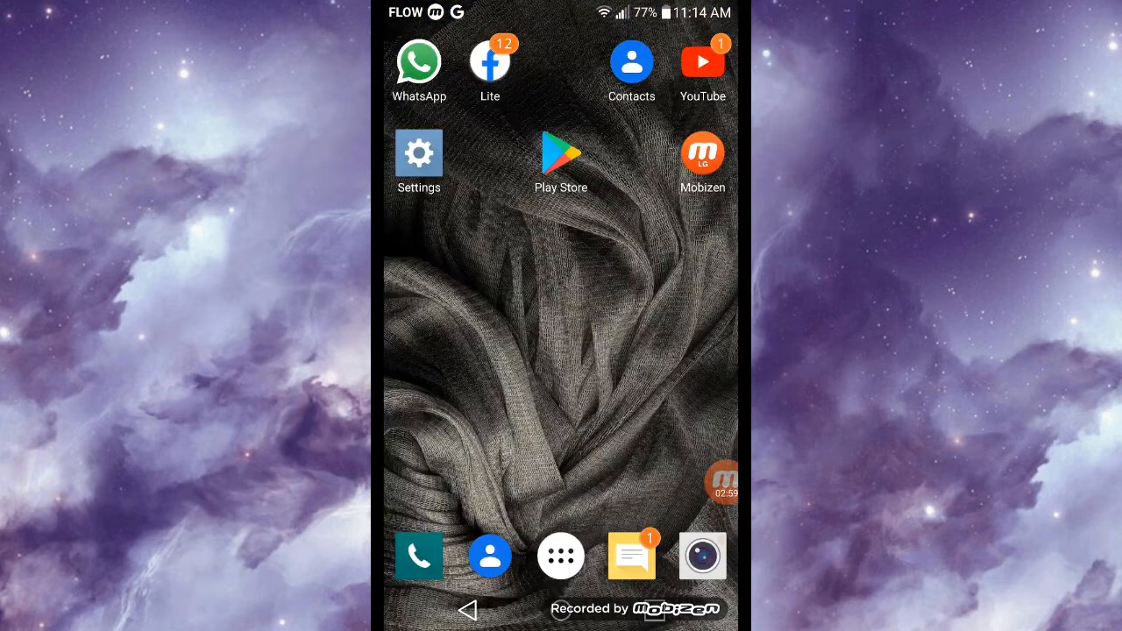
Browse Google results for 'capcut version6' listing APK.GOLD, APKPure, Uptodown and APKMirror
{"action": "left_click", "coordinate": [560, 555]}
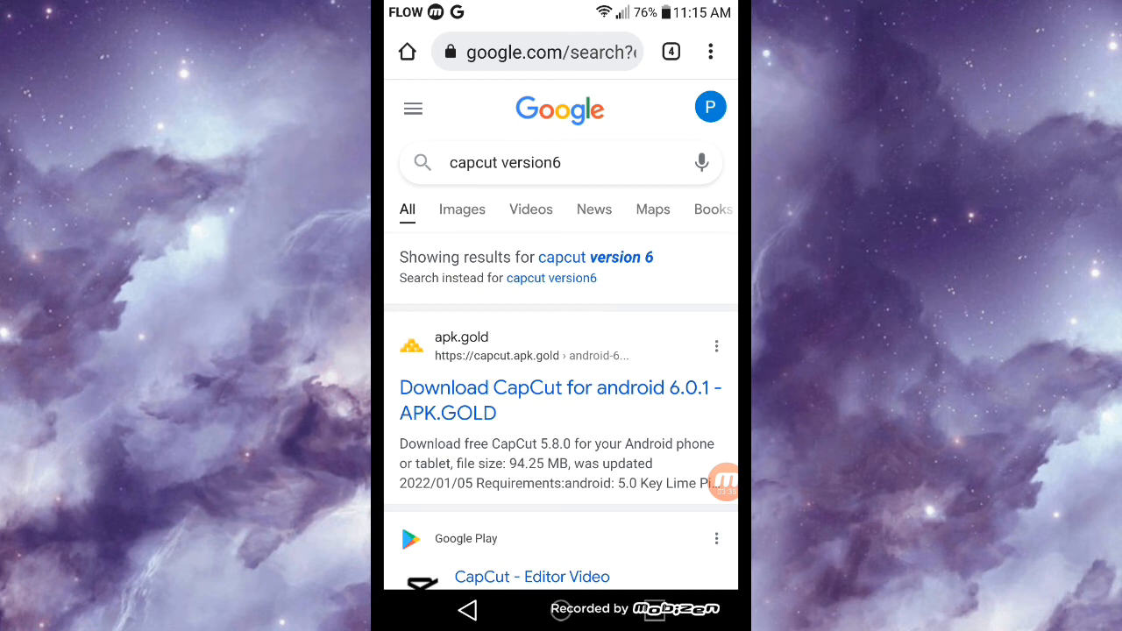
{"action": "scroll", "scroll_direction": "down", "scroll_amount": 3}
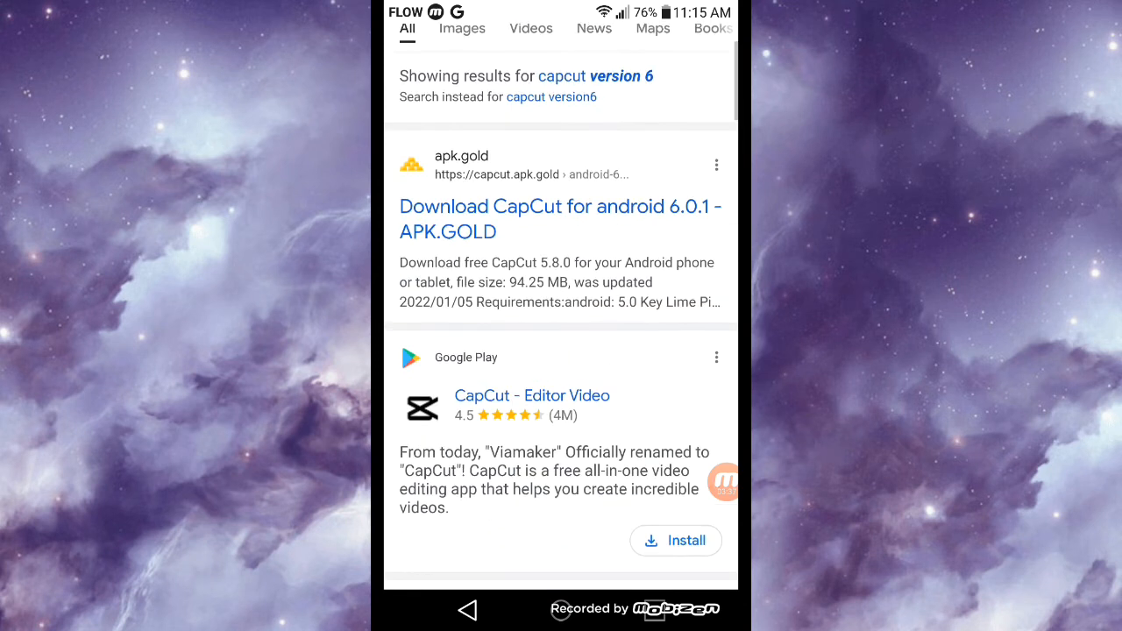
{"action": "scroll", "scroll_direction": "down", "scroll_amount": 3}
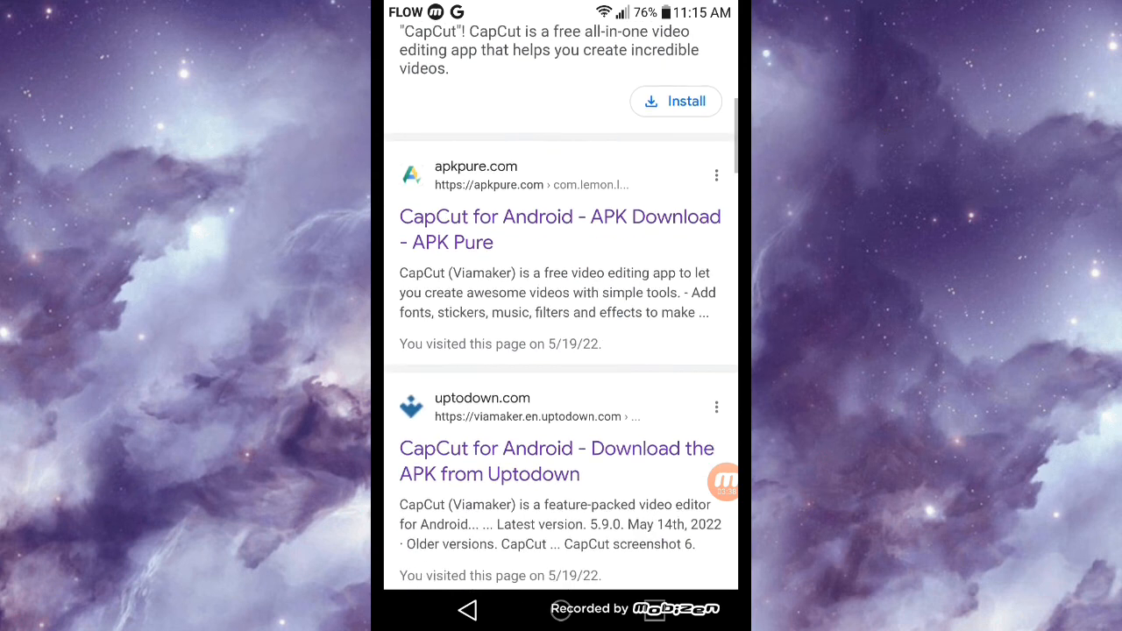
{"action": "scroll", "scroll_direction": "down", "scroll_amount": 3}
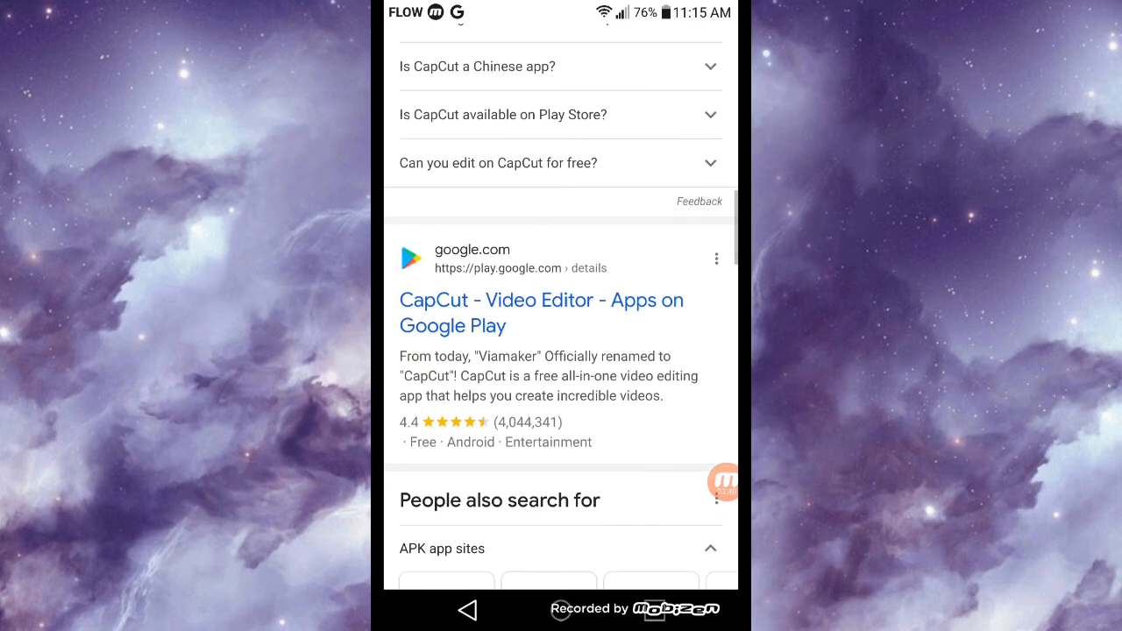
{"action": "scroll", "scroll_direction": "down", "scroll_amount": 3}
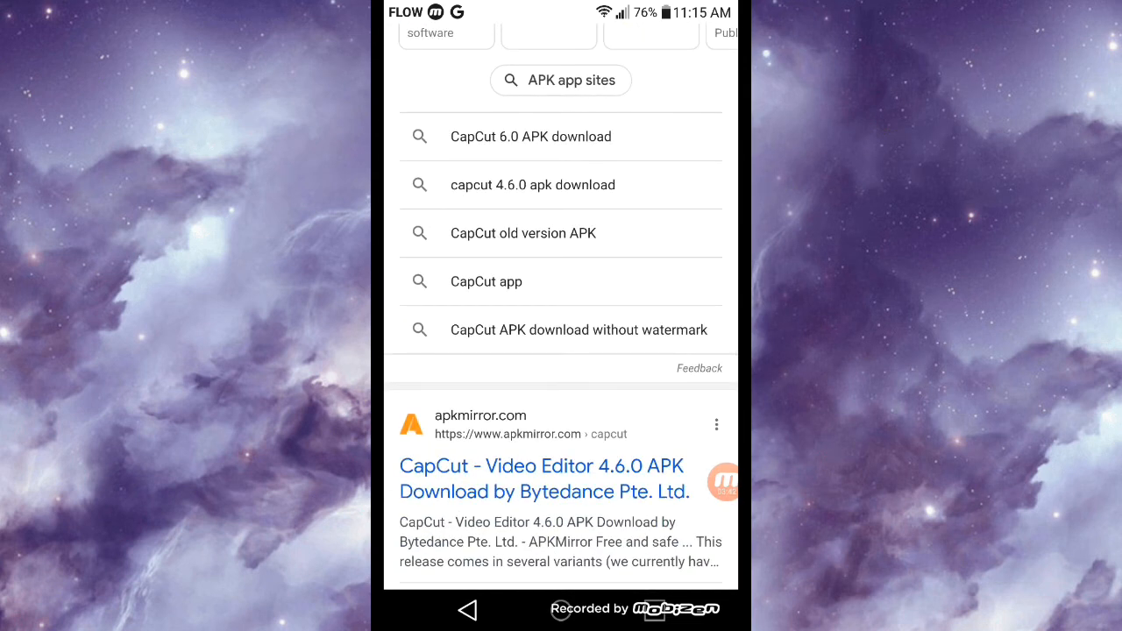